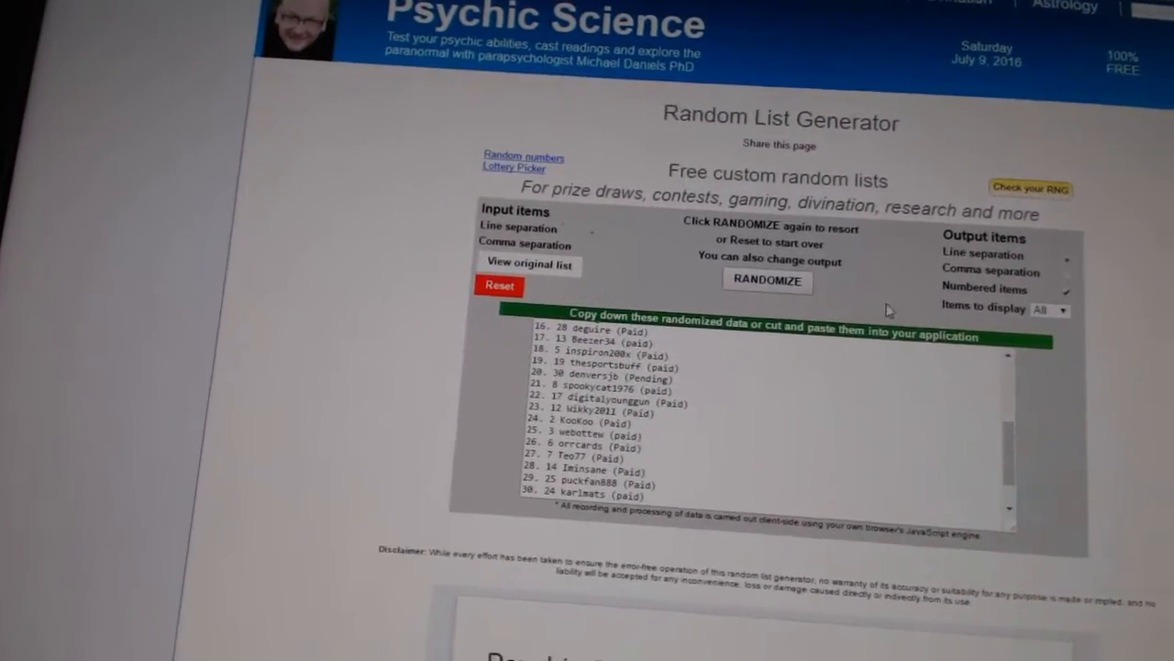
Step: Randomize the list of 30 participant usernames twice for a fresh order
click(769, 280)
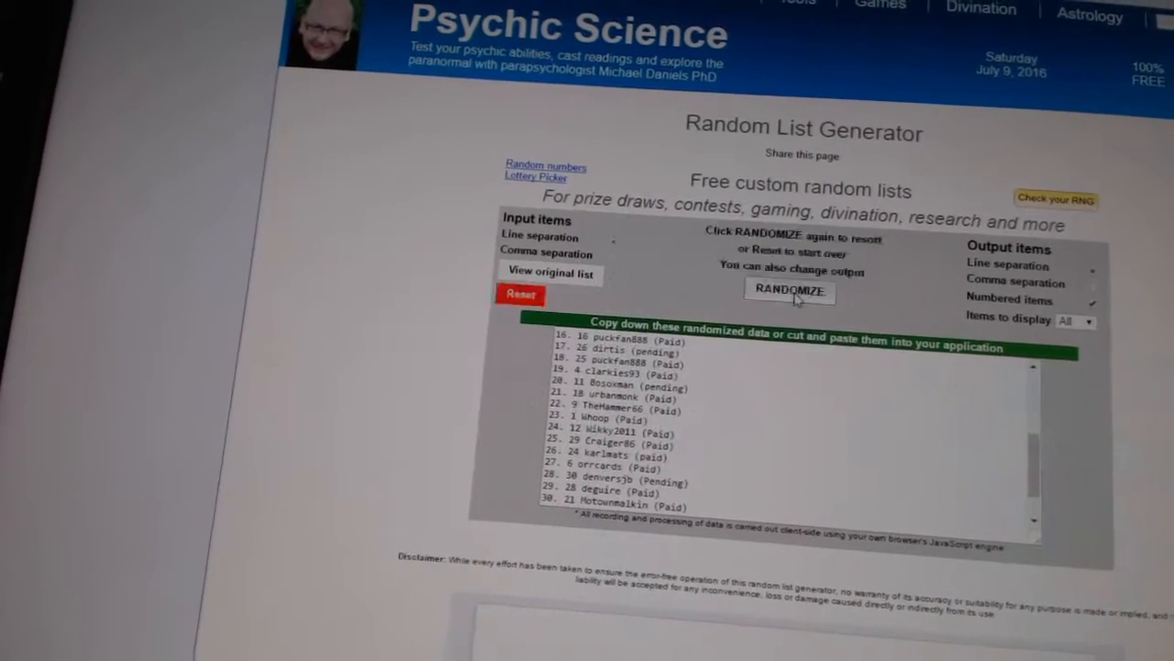
click(789, 290)
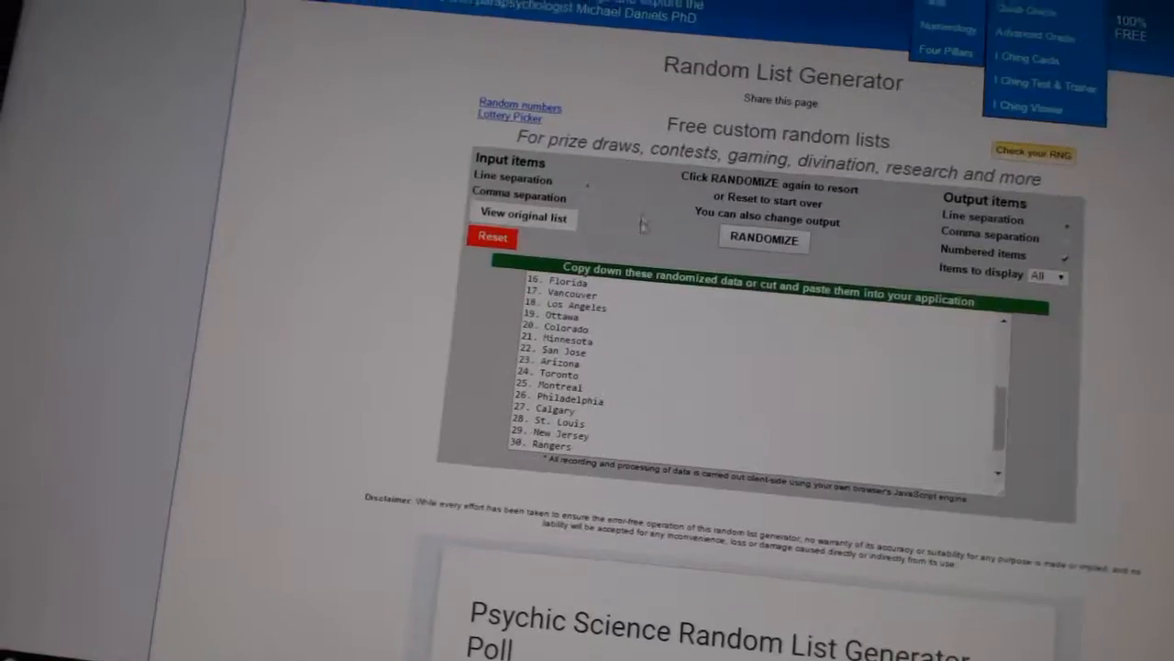
Step: Randomize the list of 30 NHL team names twice for a fresh order
click(764, 239)
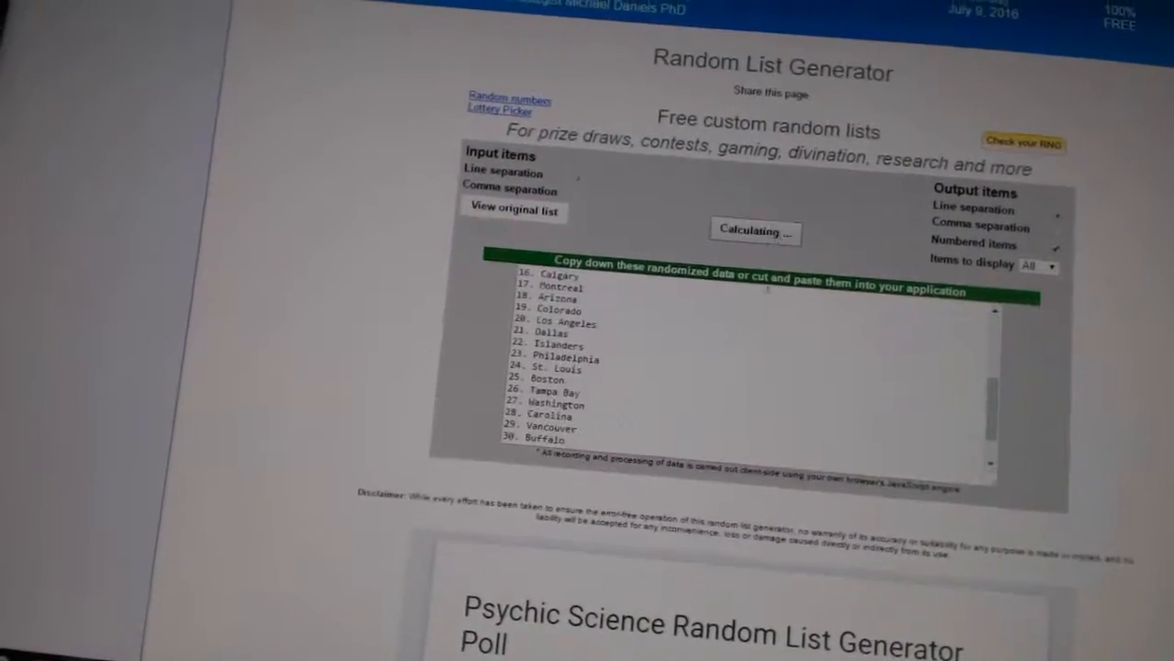
click(754, 230)
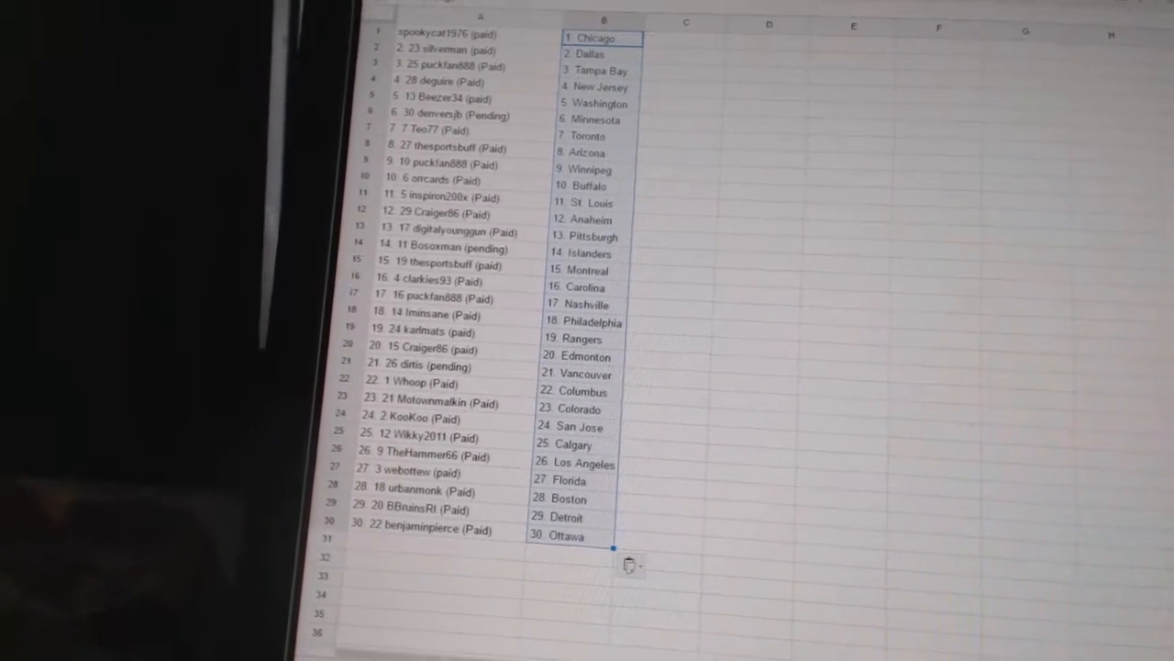
Step: Scroll through the sheet to review all 30 username–team pairings in columns A and B
scroll(down, 3)
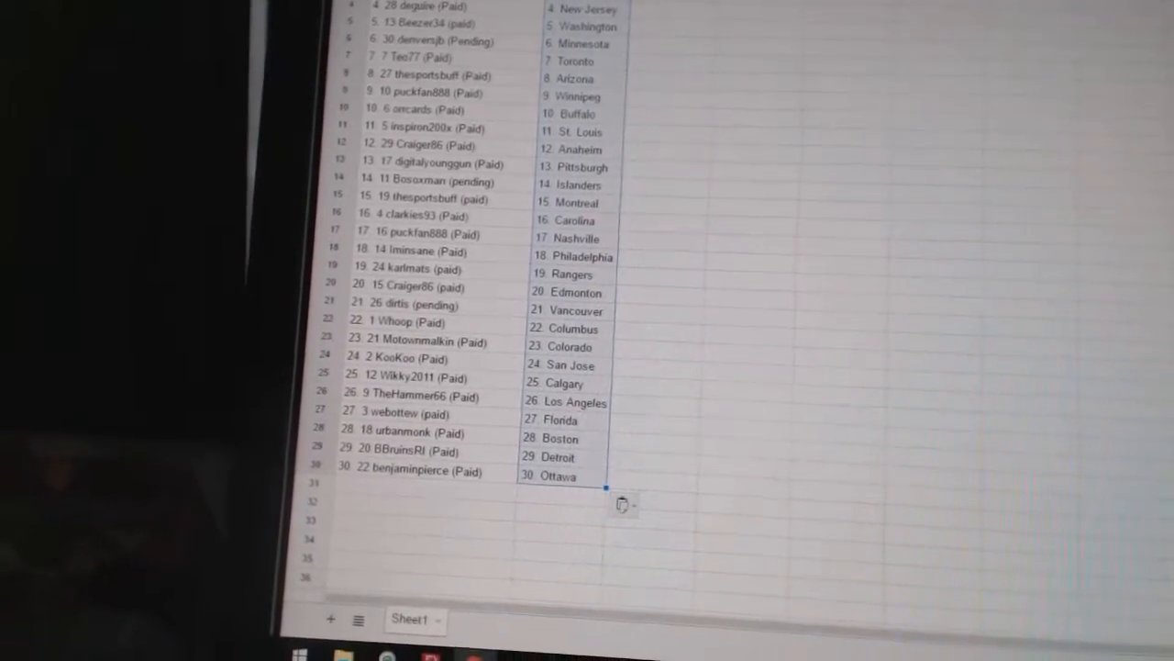
scroll(up, 3)
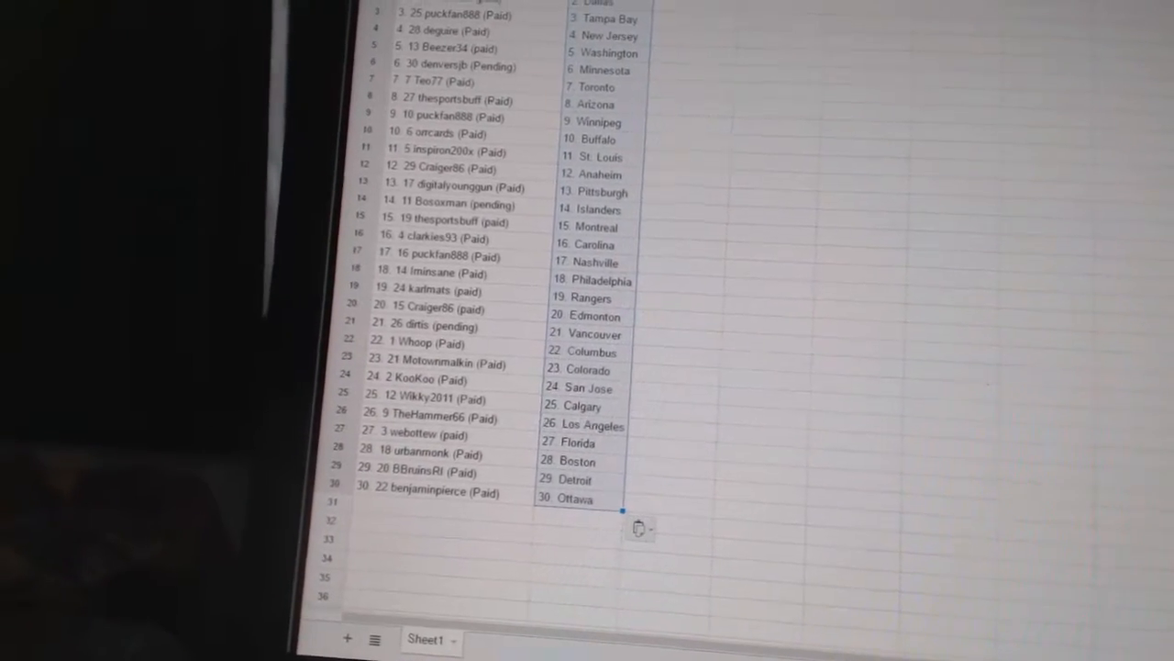